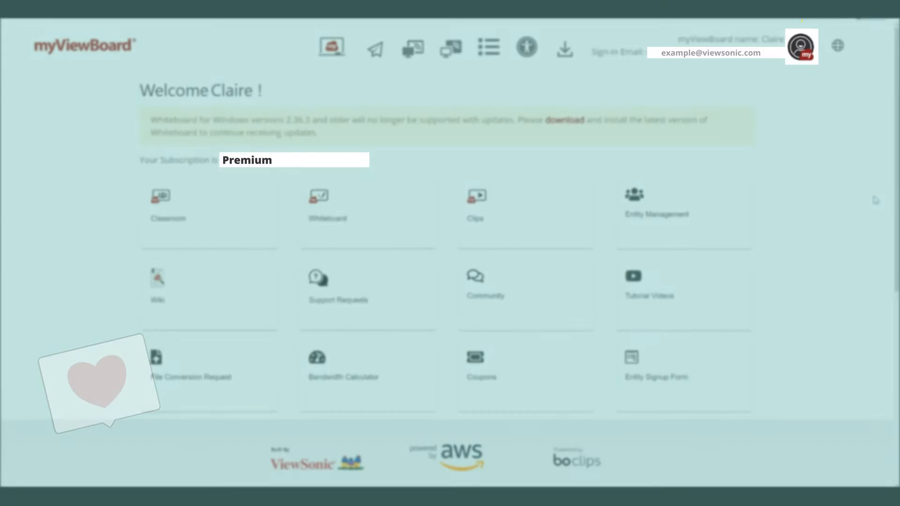
Rename the personal myViewBoard session ID to PlayToLearn in Account settings
left_click(802, 47)
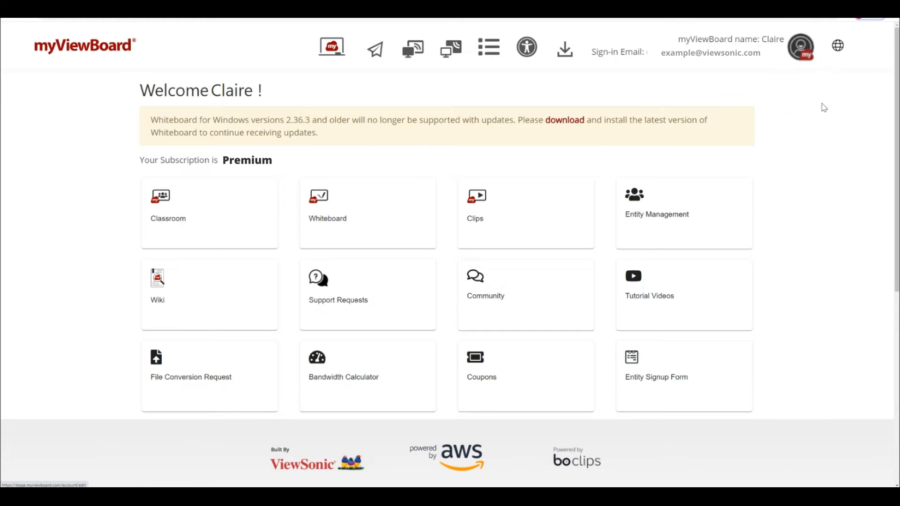
left_click(800, 47)
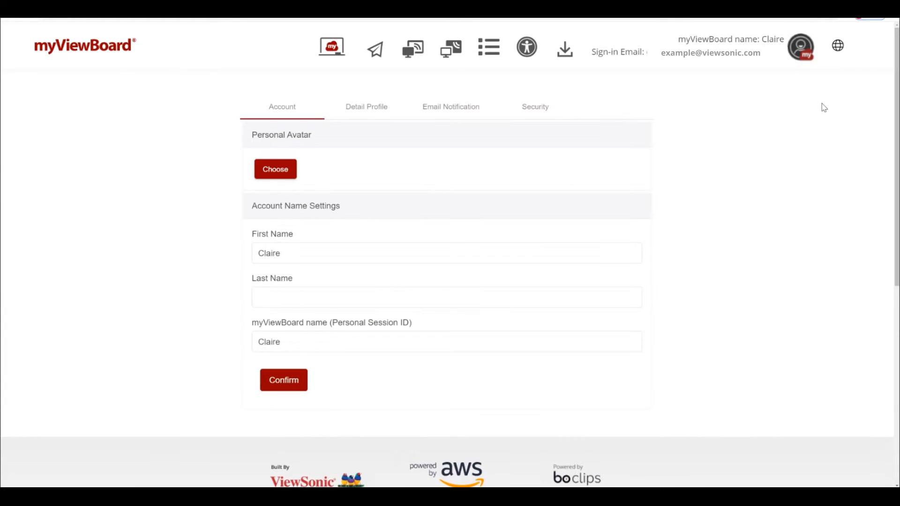
type("PlayToLearn")
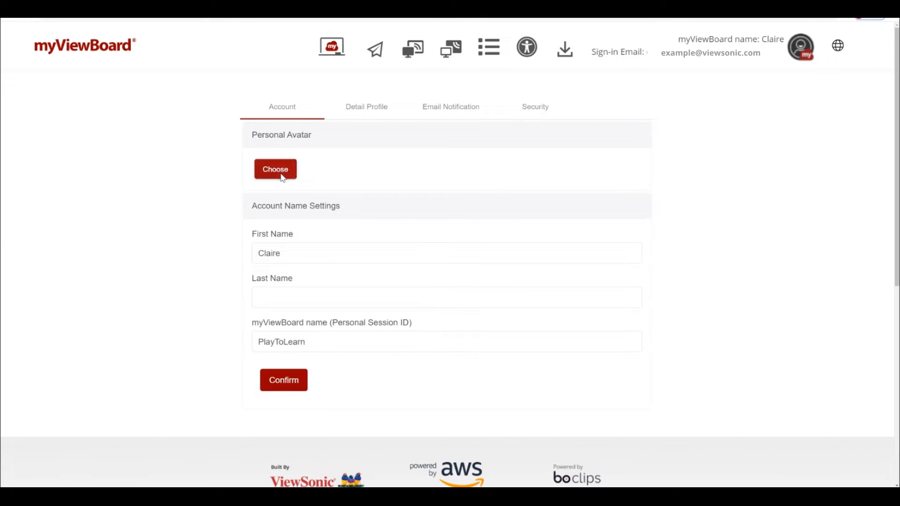
Choose and upload a new cartoon avatar picture for the account
left_click(275, 169)
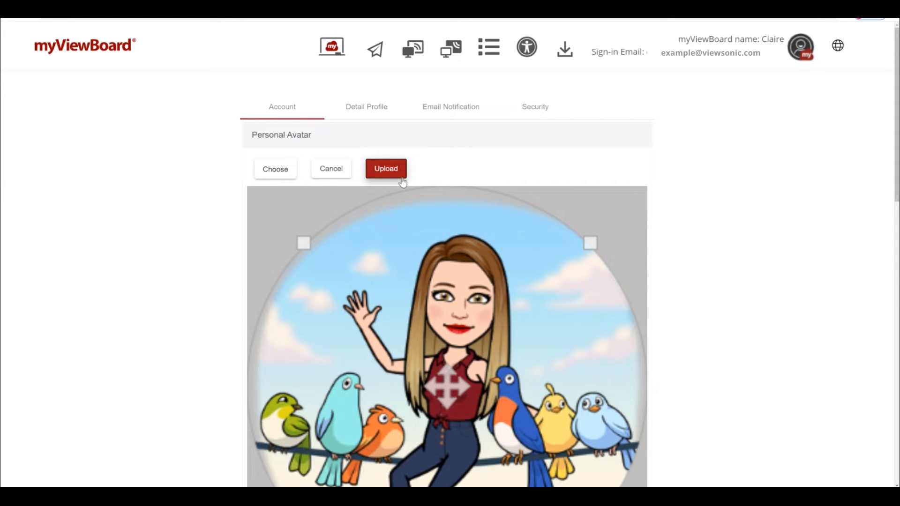
left_click(385, 168)
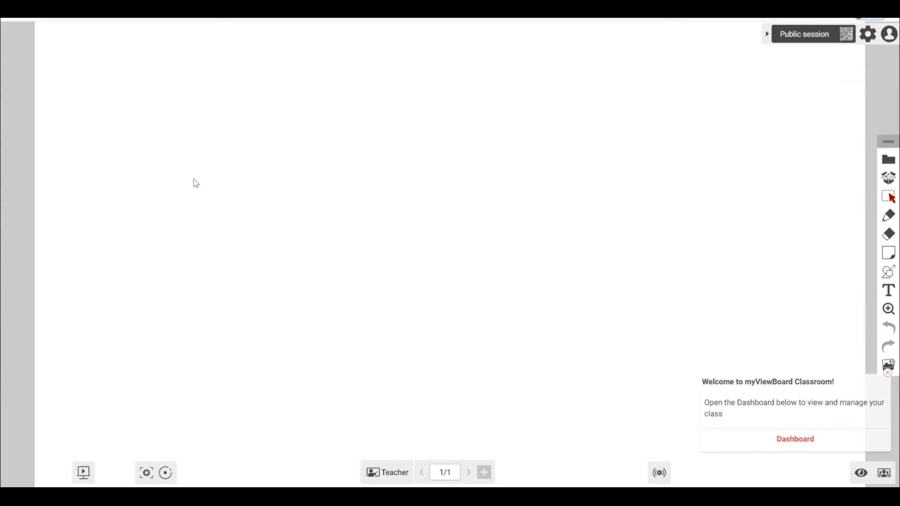
Check the signed-in profile, then load the music lesson file from This PC
left_click(889, 34)
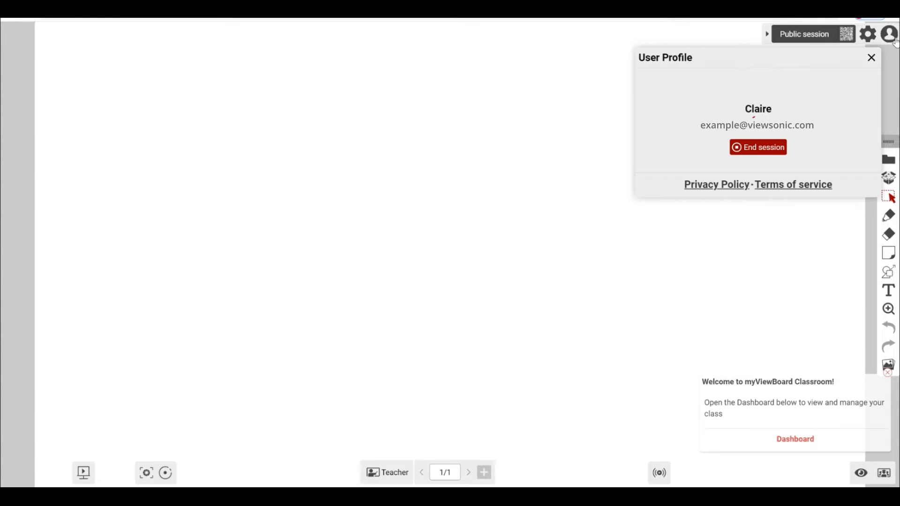
left_click(871, 57)
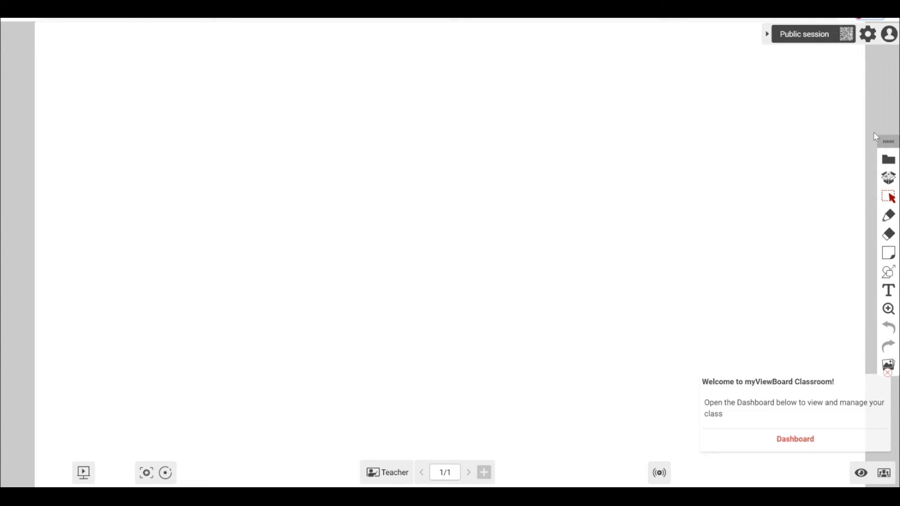
left_click(888, 159)
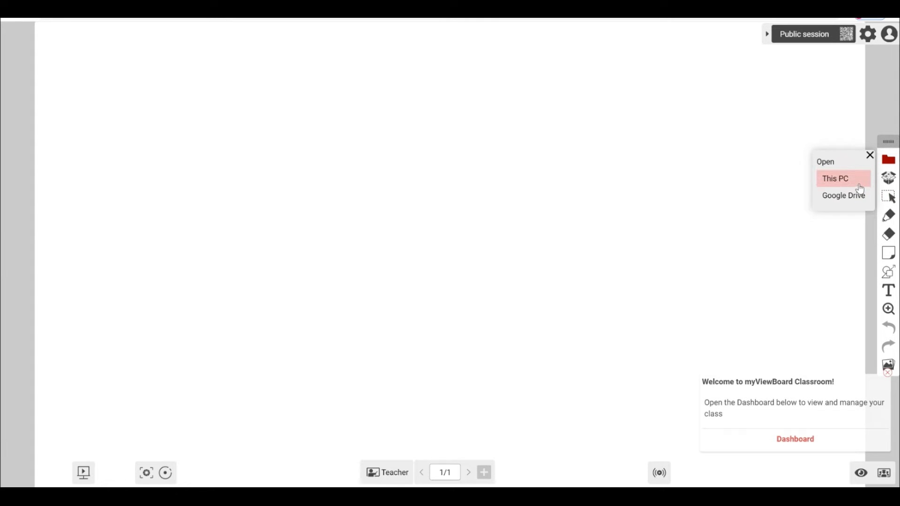
left_click(835, 178)
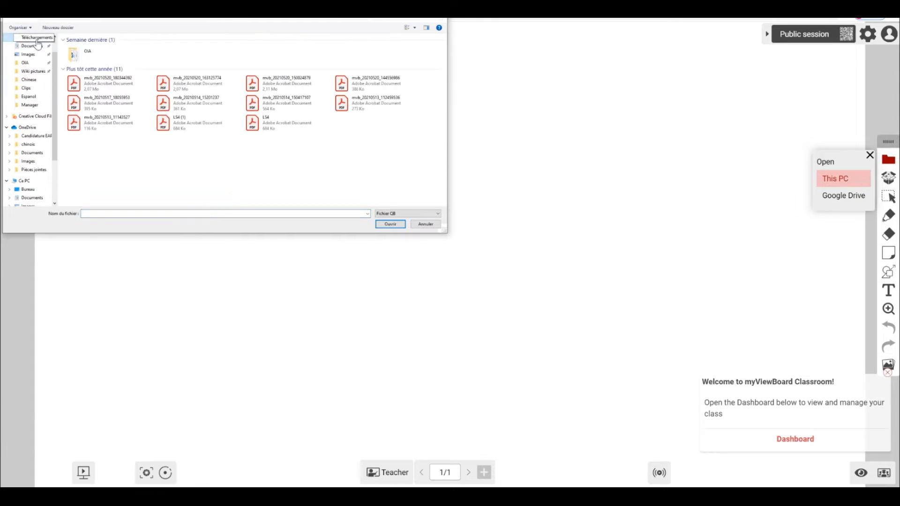
left_click(390, 224)
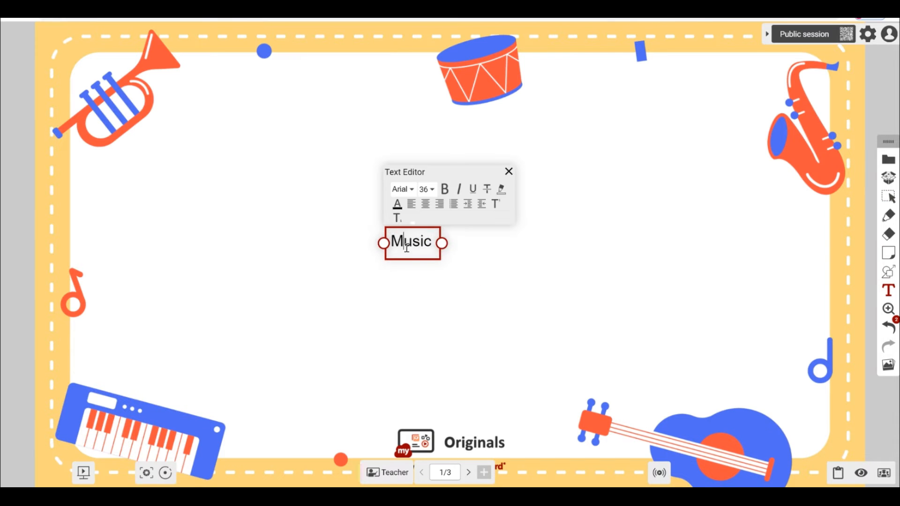
Lock the big red Music title and label the last empty note box Si
left_click(508, 171)
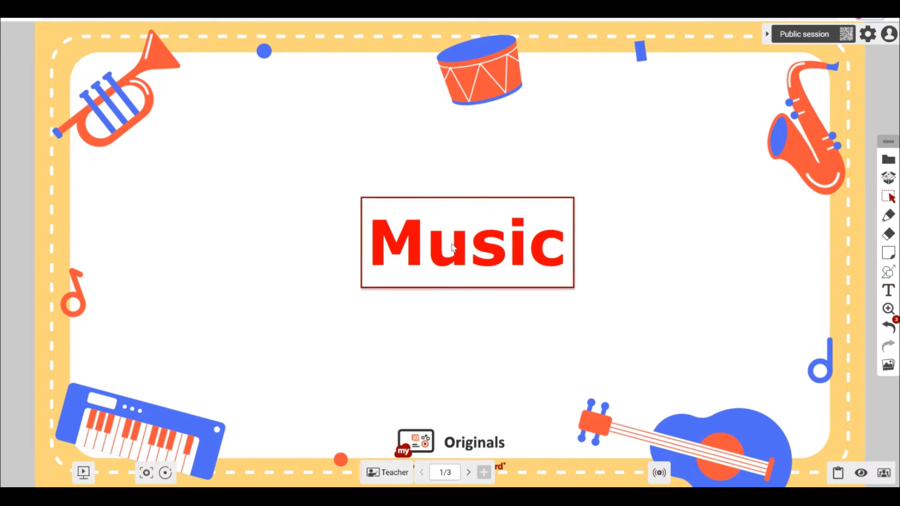
right_click(467, 243)
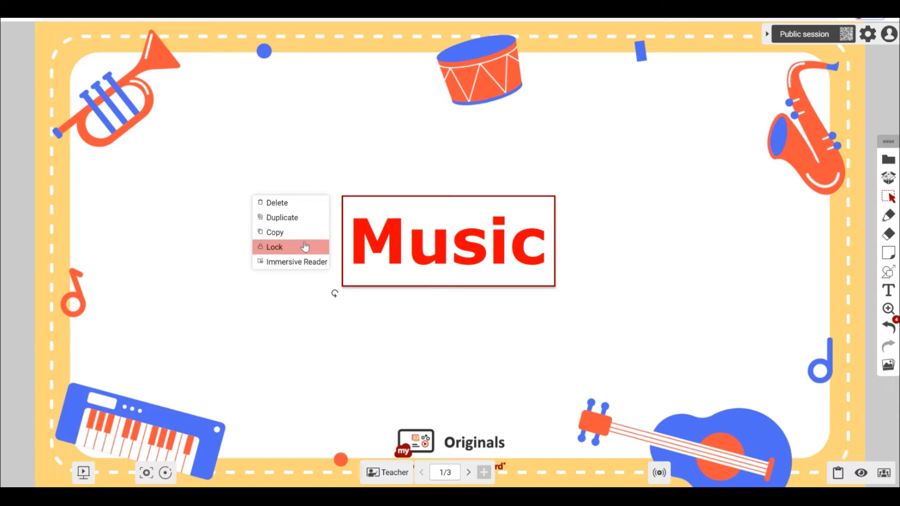
left_click(469, 473)
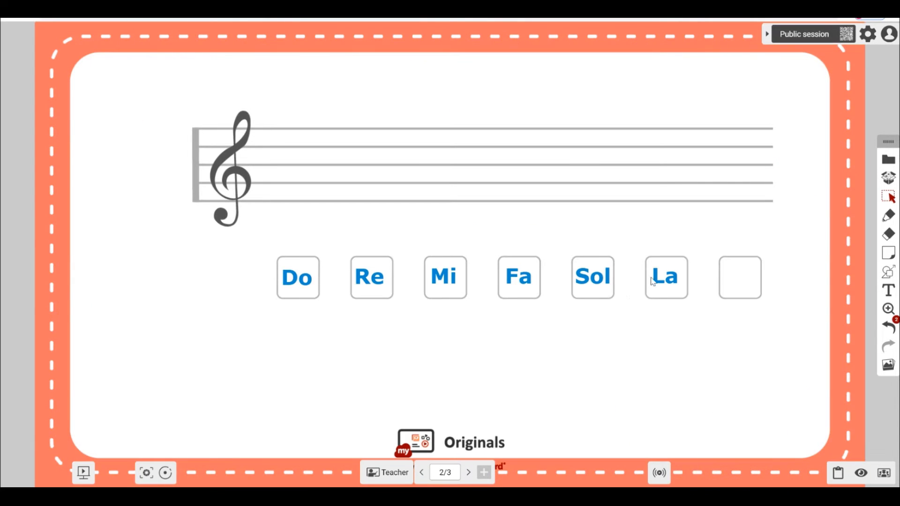
double_click(740, 278)
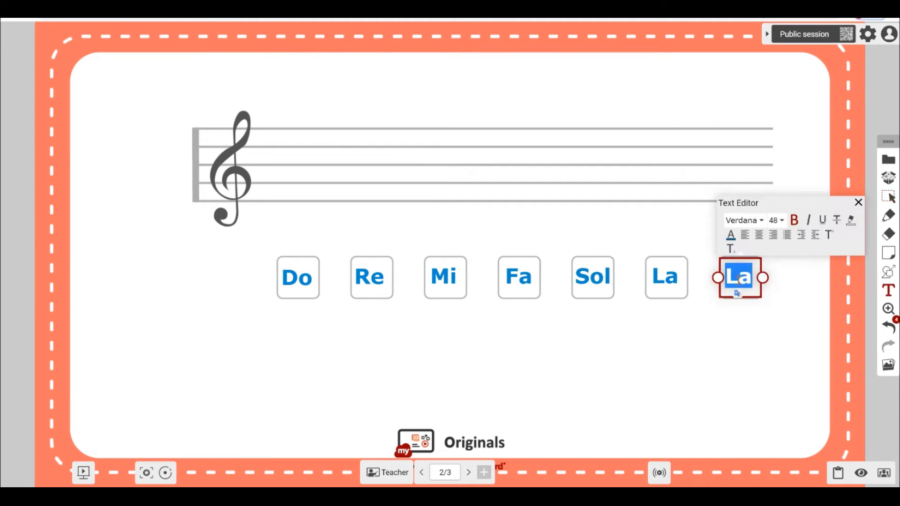
type("Si")
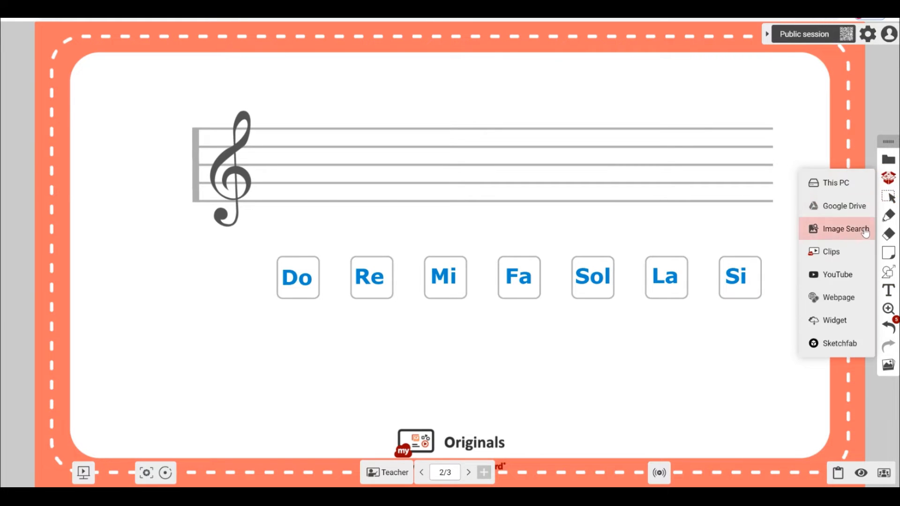
Insert quarter-note images from Image Search above each syllable, draw with the pen, and advance to the instruments page
left_click(844, 228)
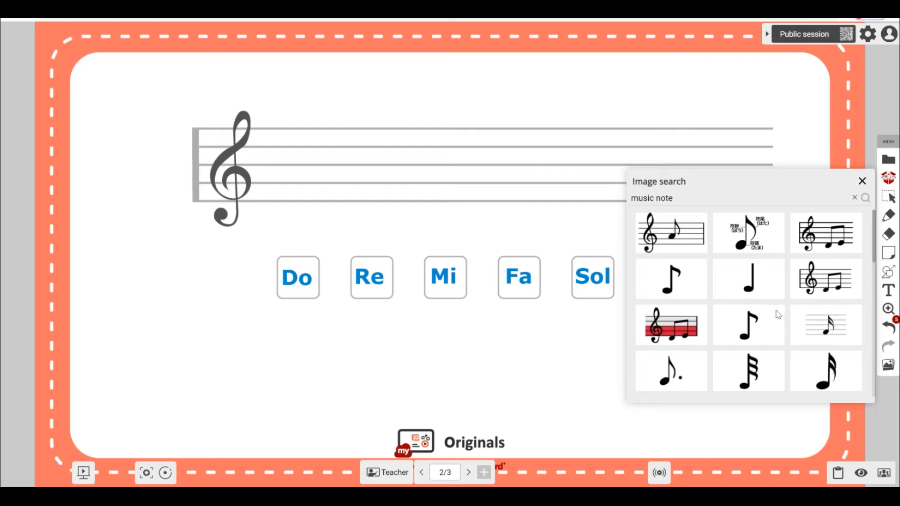
right_click(298, 195)
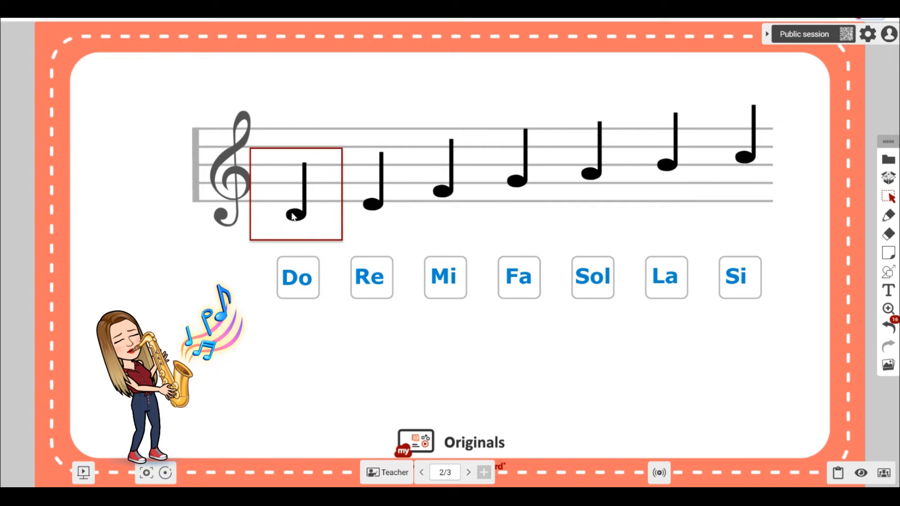
left_click(888, 217)
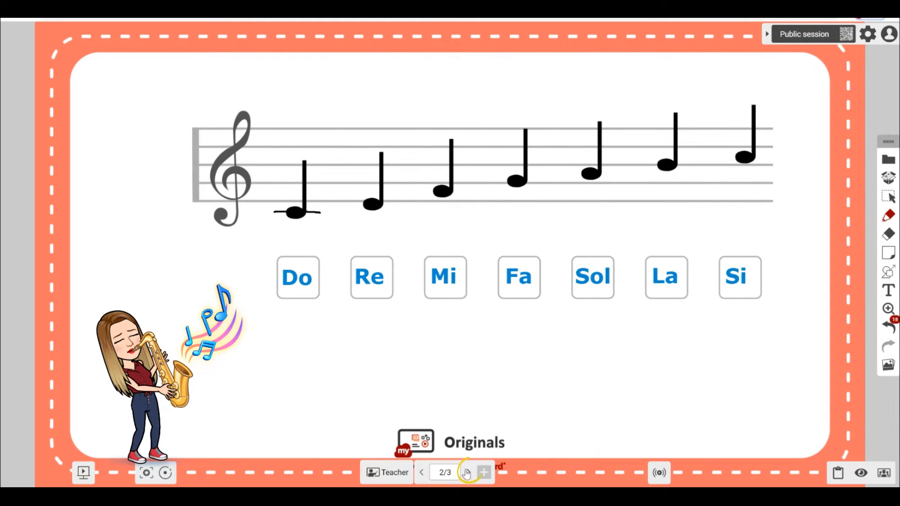
left_click(467, 472)
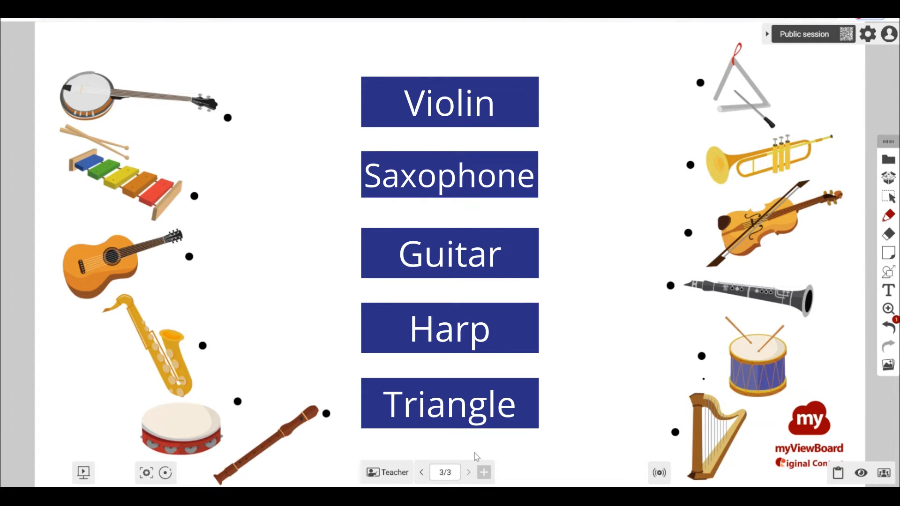
Apply the blue staff-and-keyboard Art & Humanities Originals background to page 4 only
left_click(483, 472)
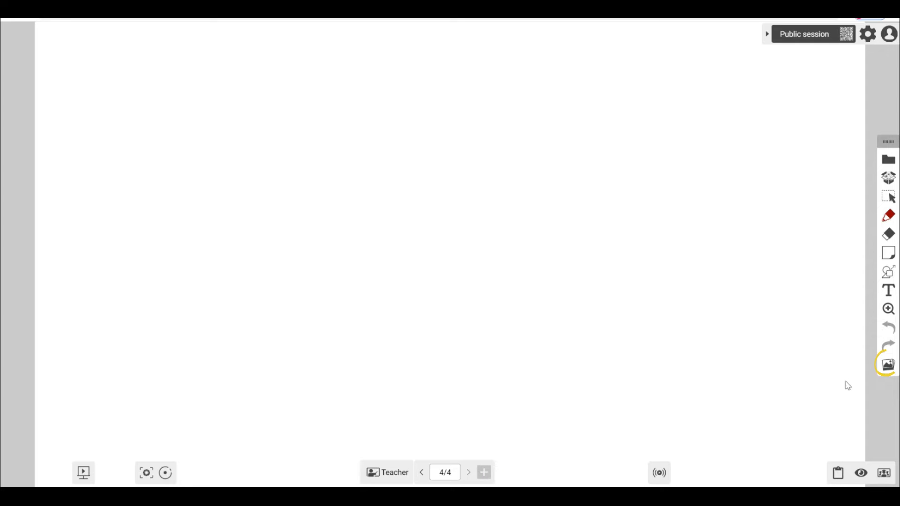
left_click(888, 365)
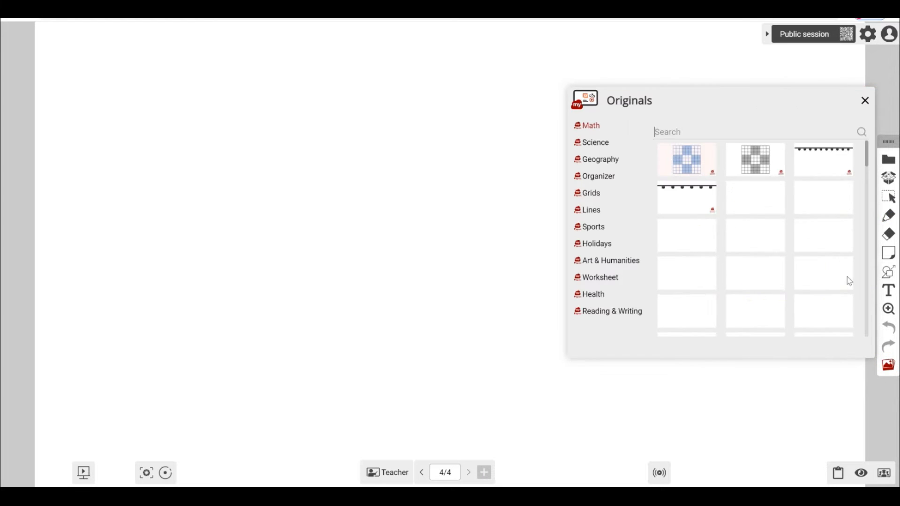
left_click(610, 260)
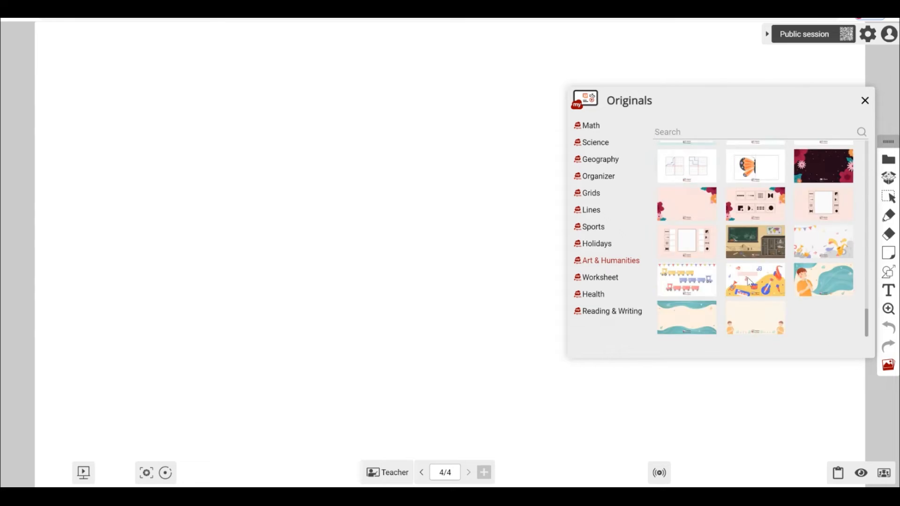
scroll("down", 3)
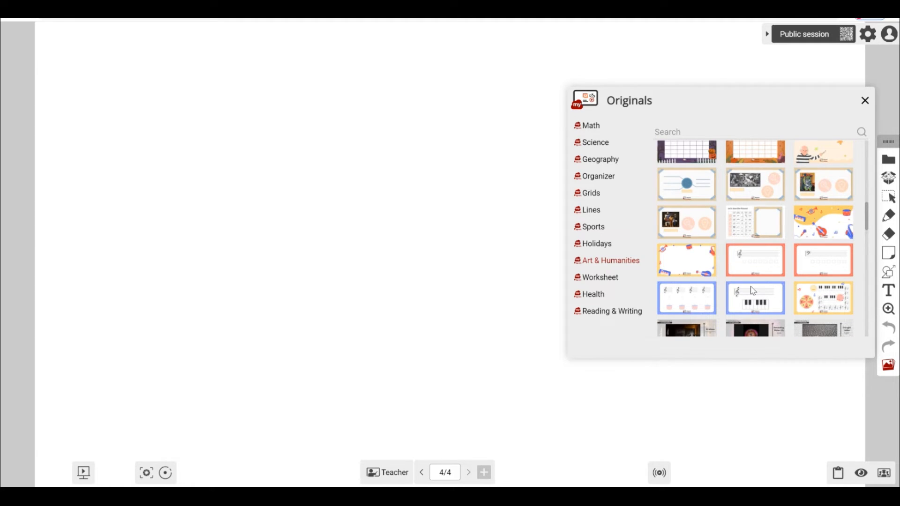
left_click(754, 299)
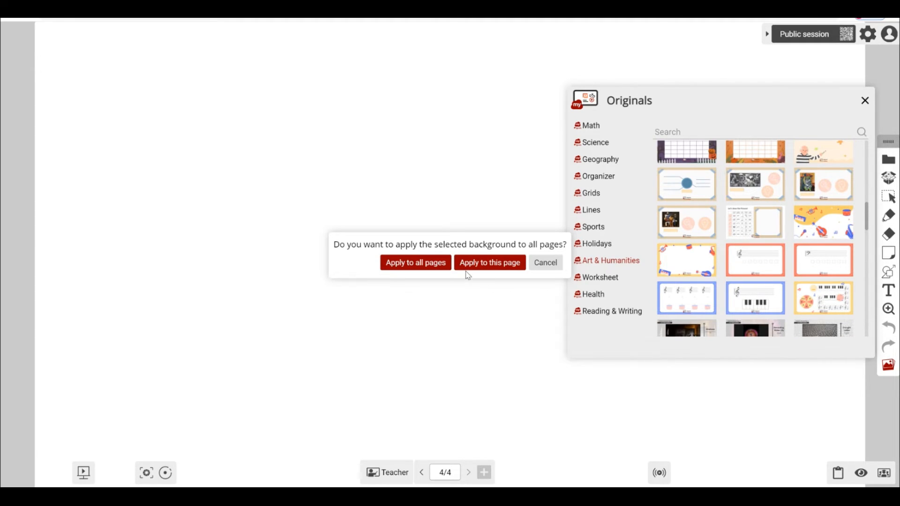
left_click(489, 262)
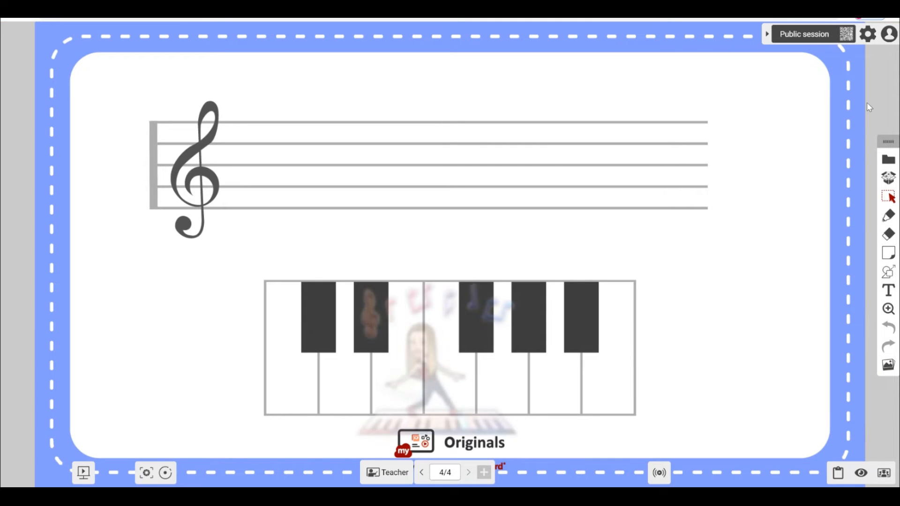
Search the Clips library for 'piano' and insert a hands-playing-piano video above the keyboard
left_click(888, 178)
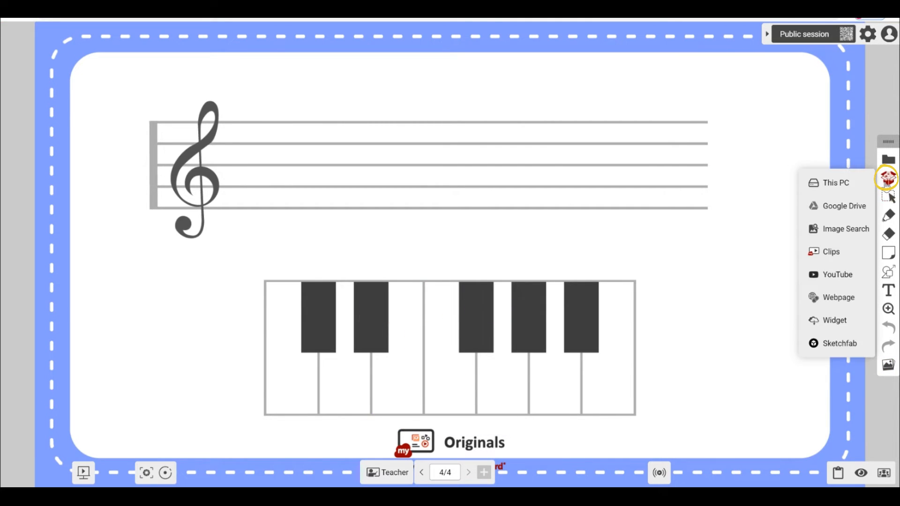
left_click(830, 252)
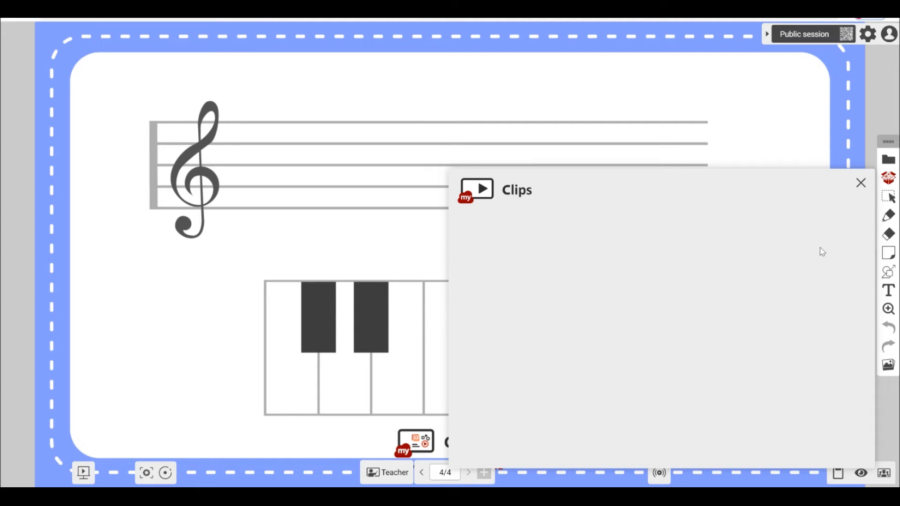
type("piano")
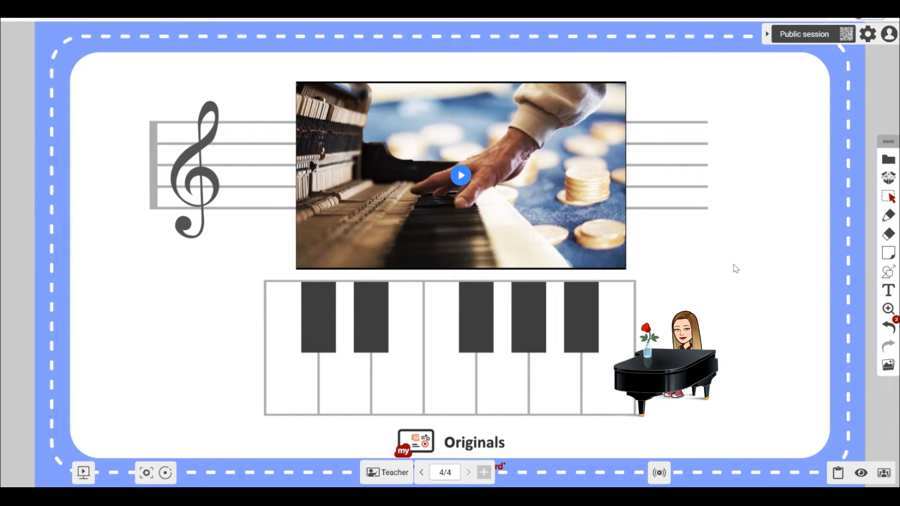
Add page 5 and set a rock concert photo from Image Search as its background
left_click(484, 473)
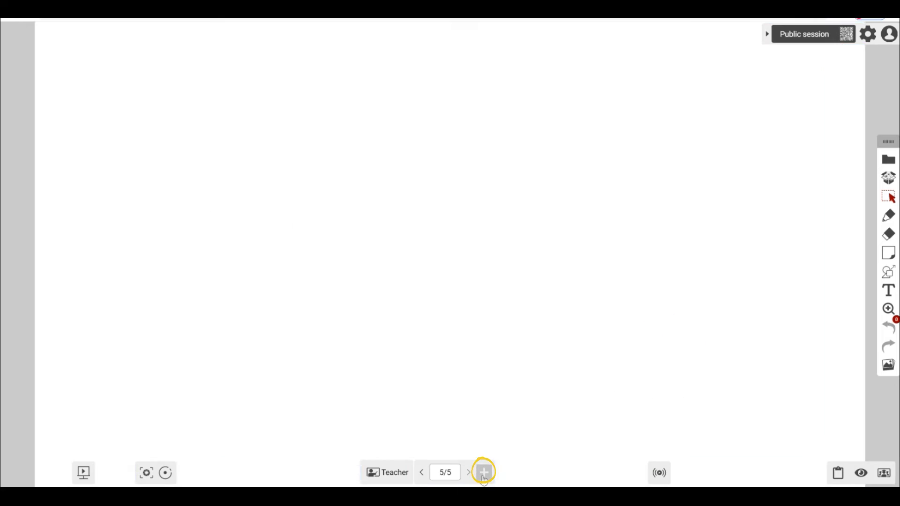
left_click(887, 365)
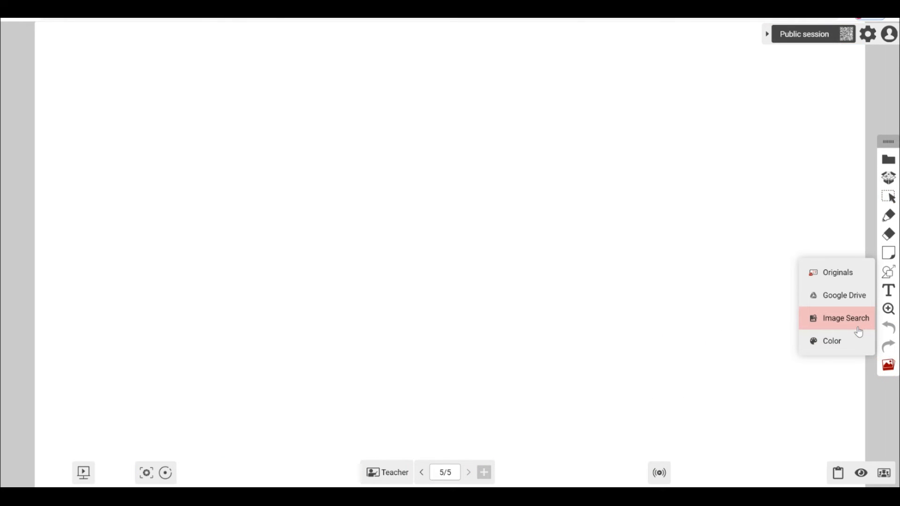
left_click(846, 318)
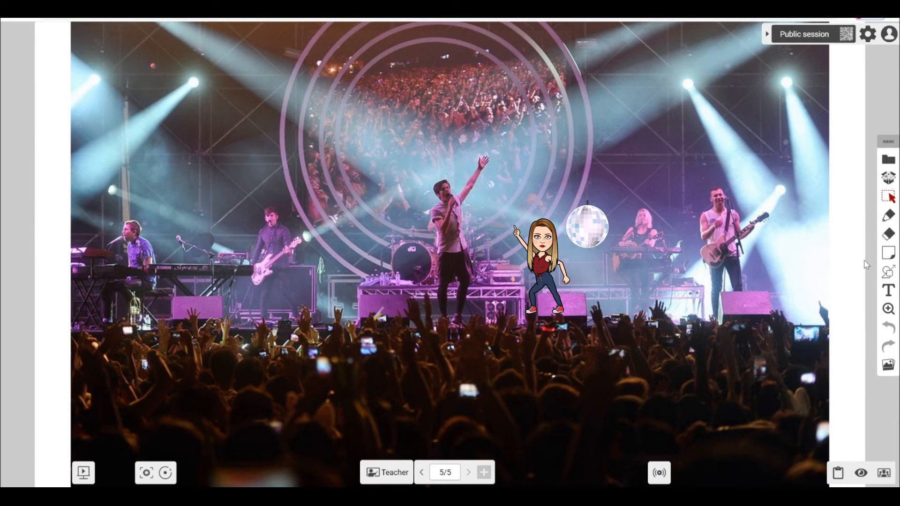
Search Sketchfab for 'concert' and embed a 3D concert stage model on the page
left_click(888, 178)
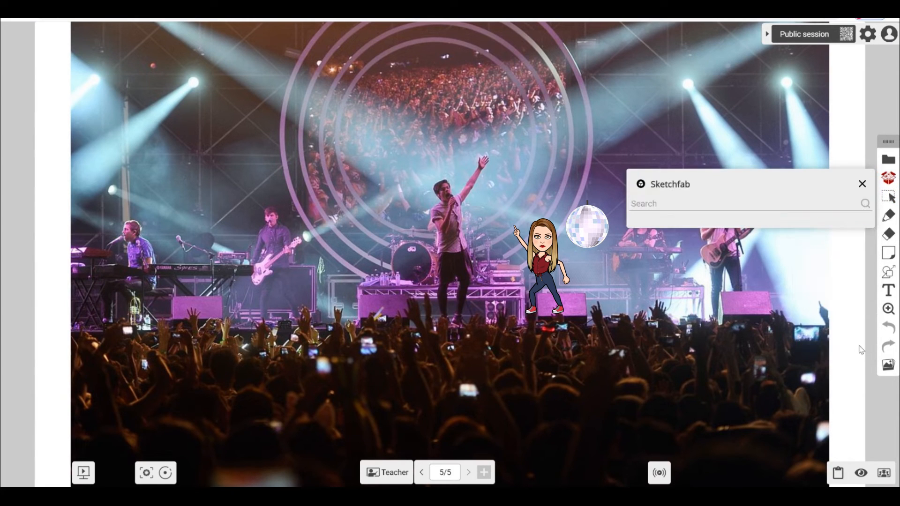
type("concert")
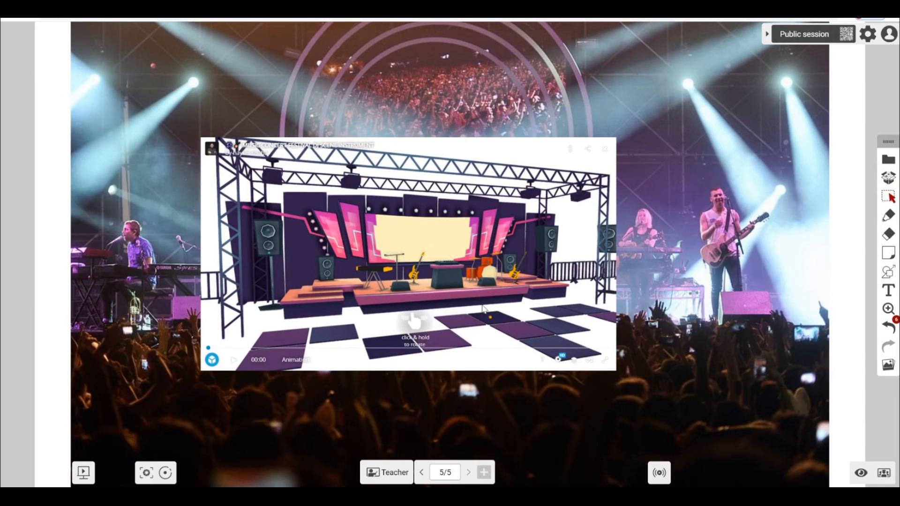
Duplicate page 5 into page 6 and fit its 3D concert stage to the whole screen
left_click(445, 472)
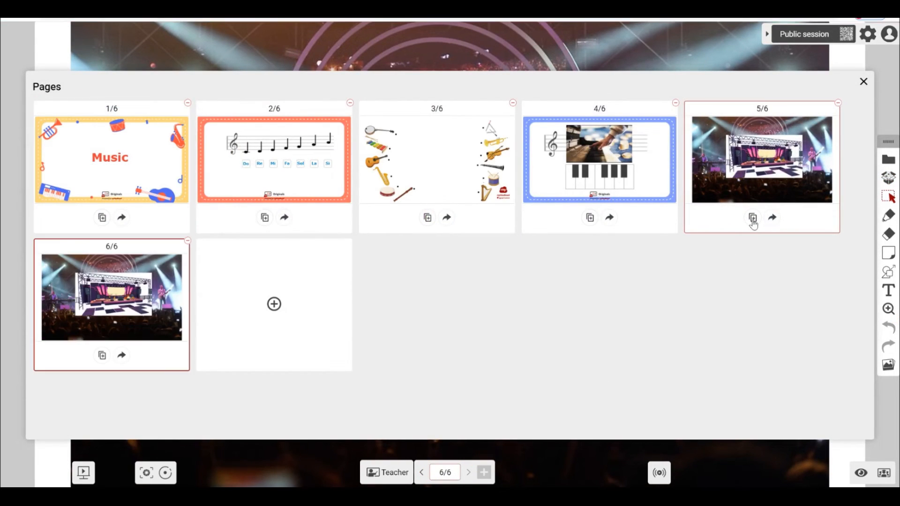
mouse_move(825, 132)
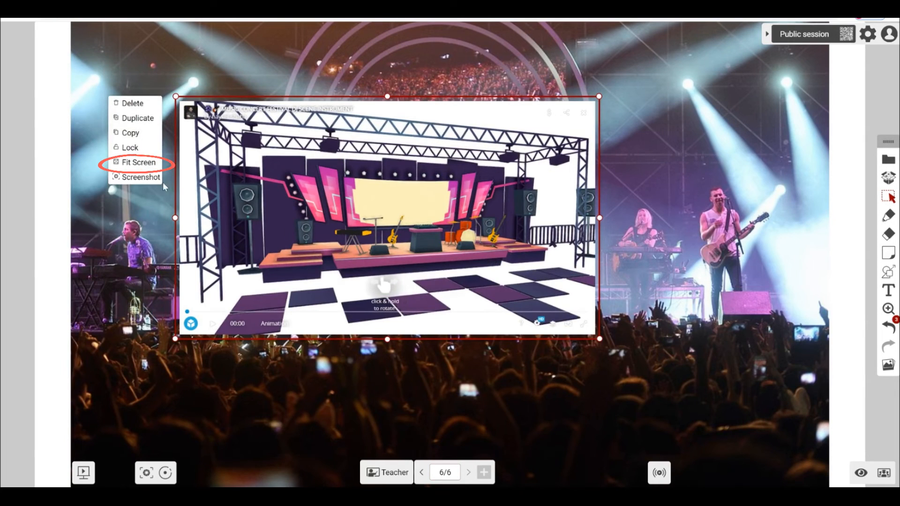
left_click(138, 162)
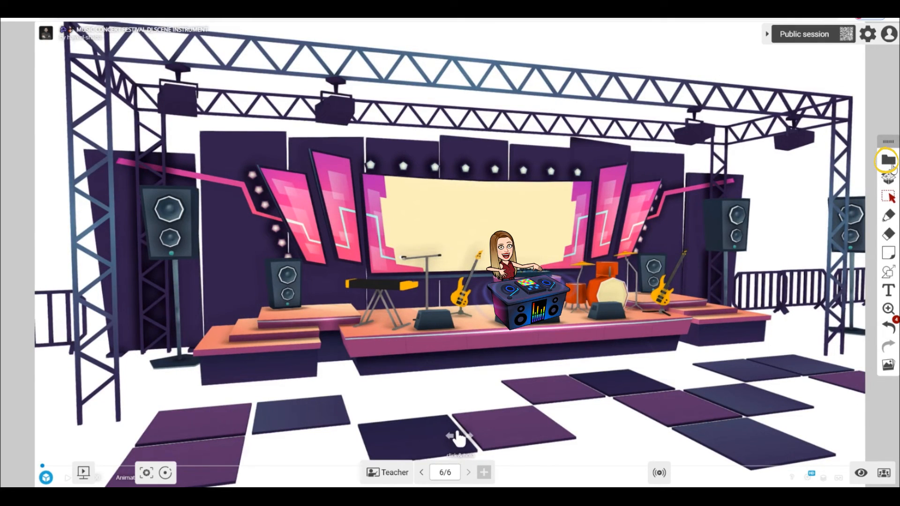
left_click(888, 160)
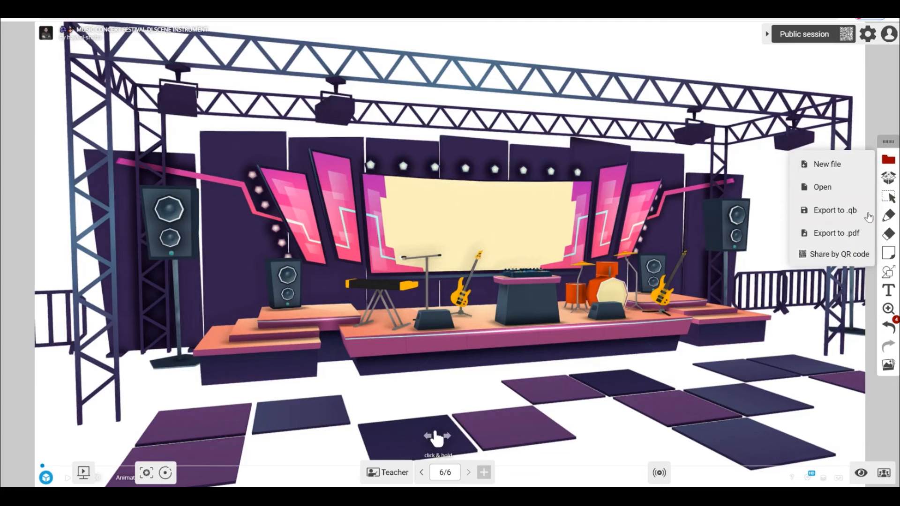
mouse_move(835, 234)
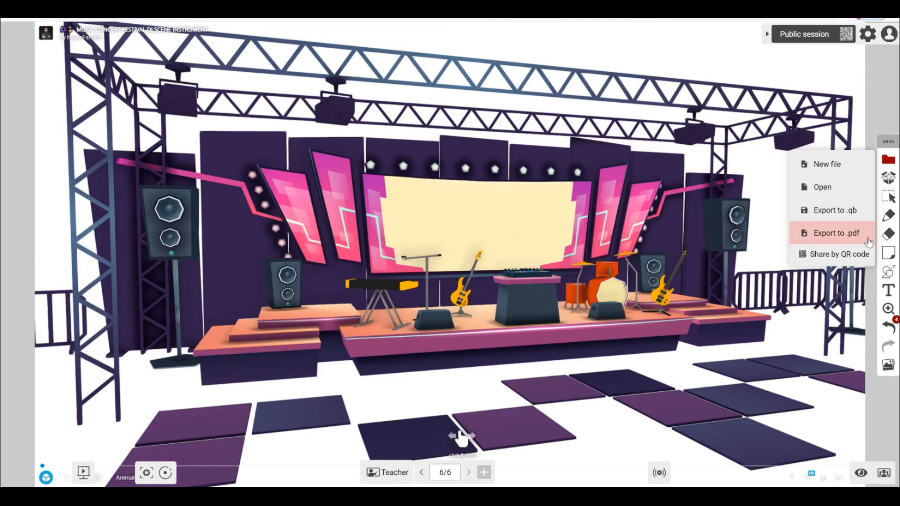
Export the six-page music lesson to .pdf from the File menu
left_click(835, 234)
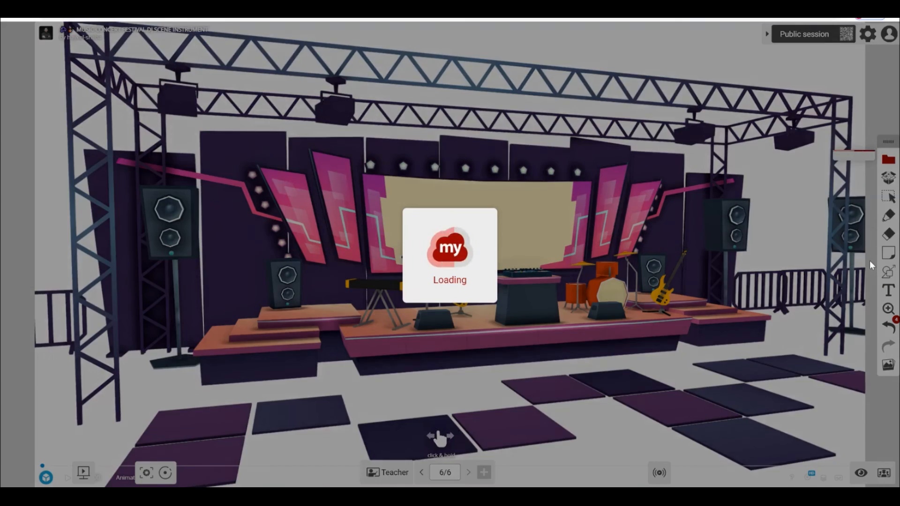